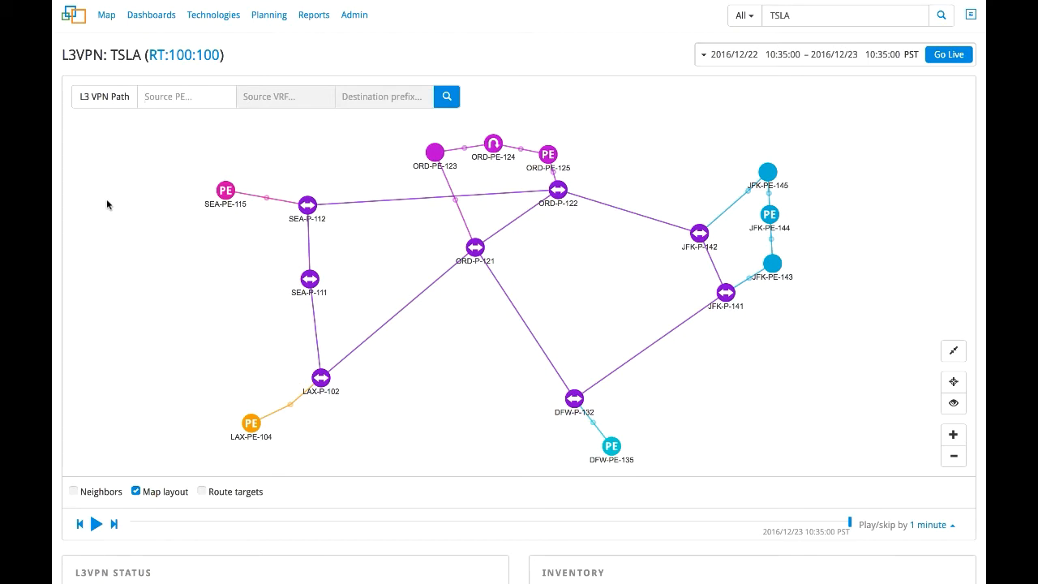
mouse_move(477, 132)
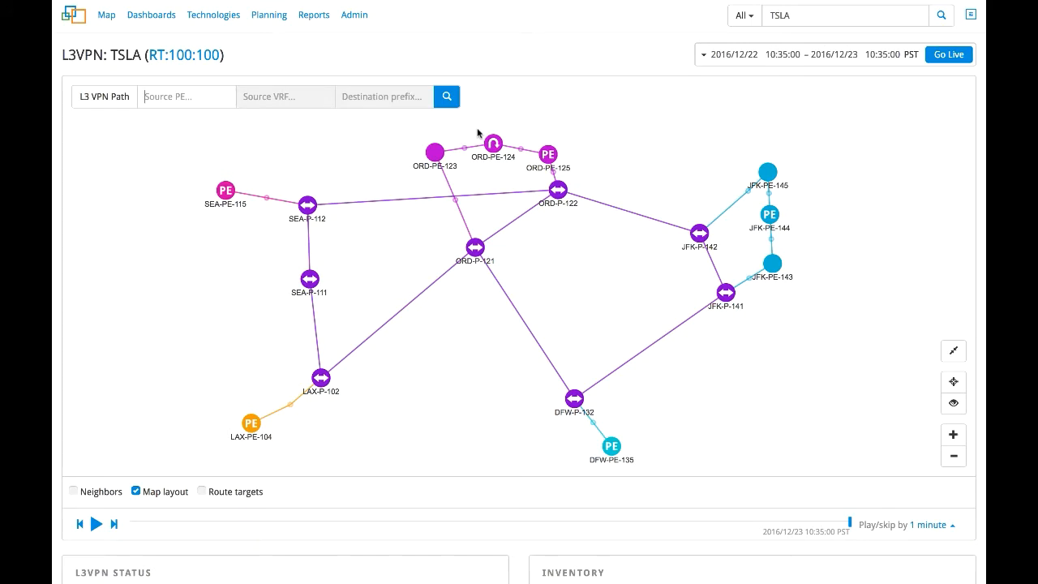
mouse_move(480, 120)
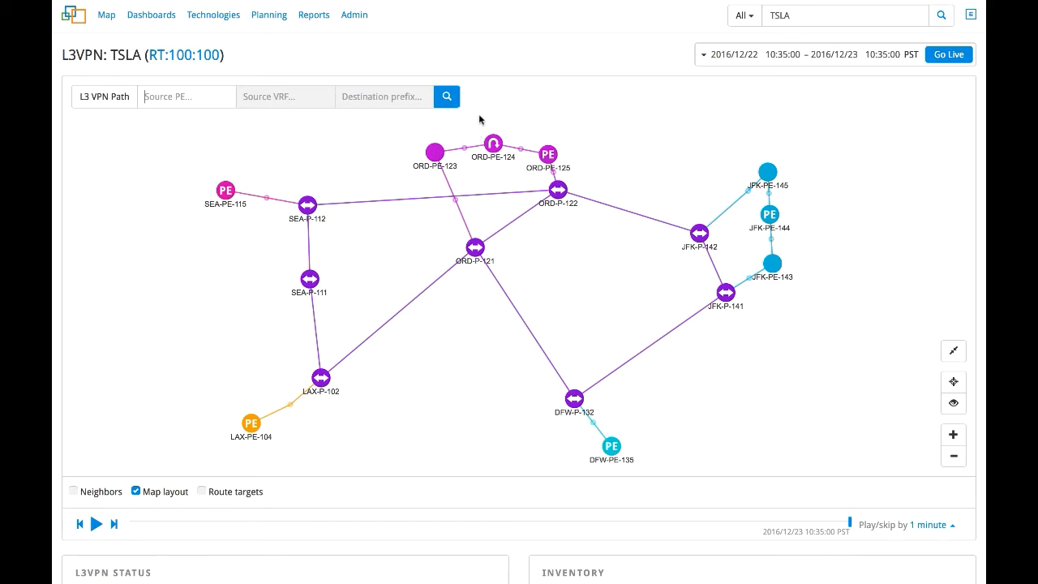
Show the L3VPN Summary and reach the Route Reachability table (TSLA: 119 active, 14 new, 12% deviation)
left_click(549, 152)
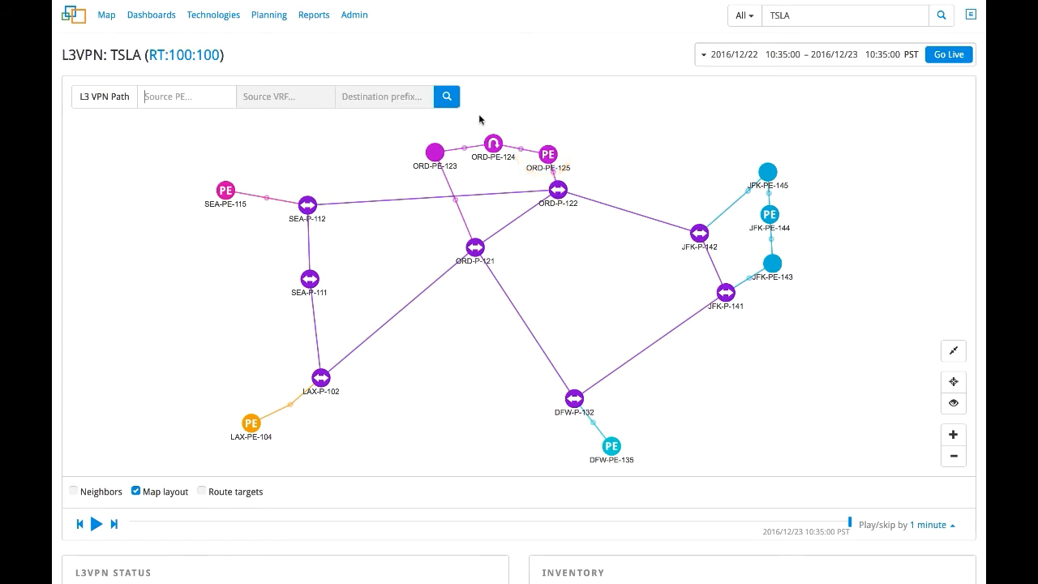
left_click(251, 424)
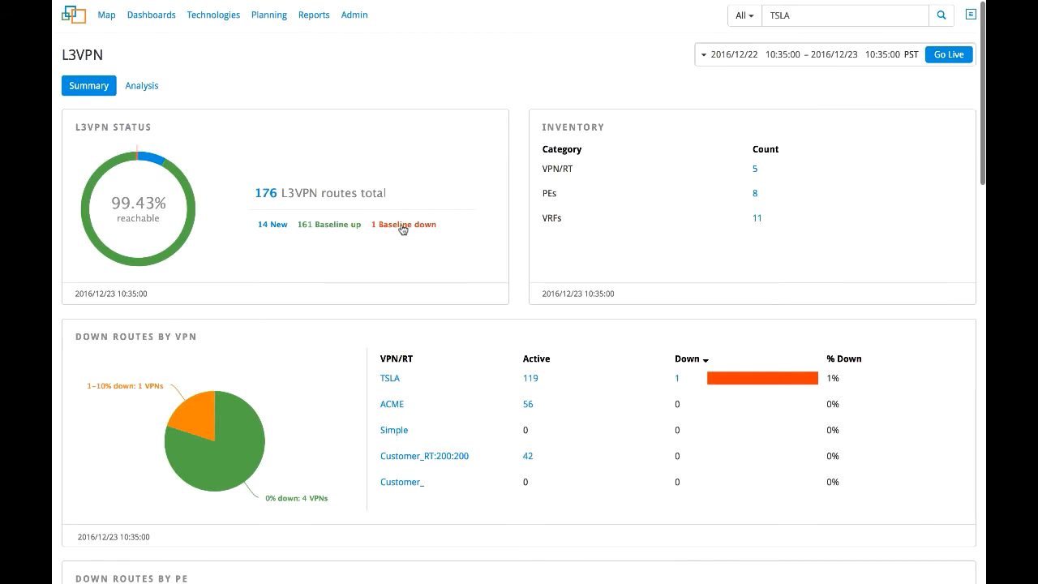
scroll("down", 3)
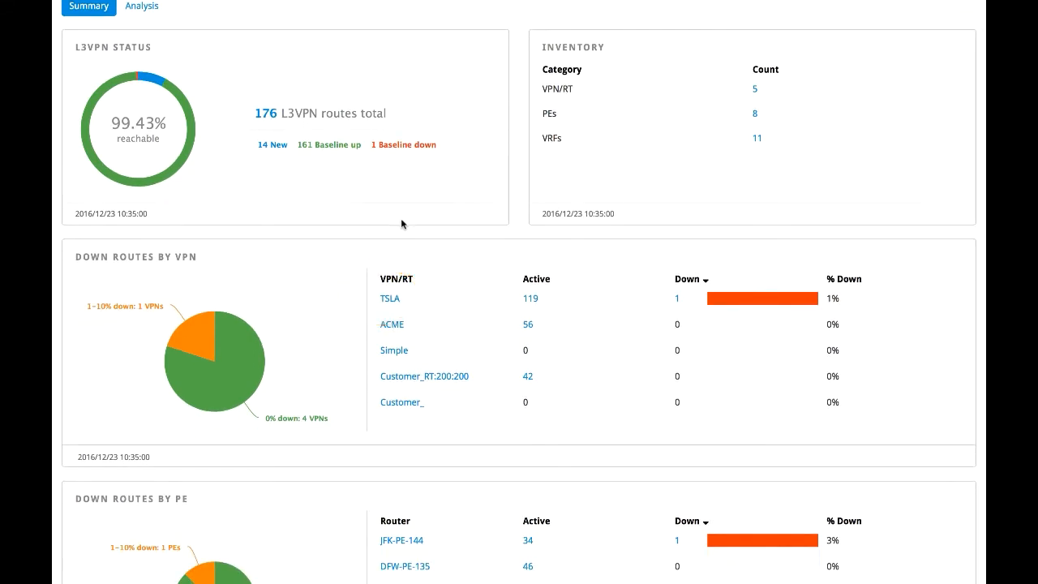
scroll("down", 3)
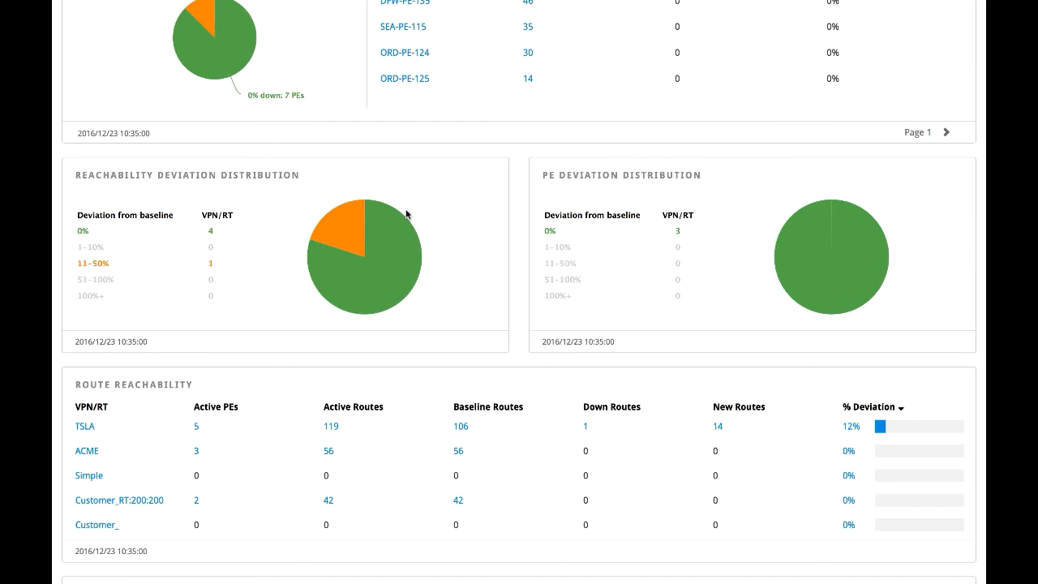
scroll("down", 3)
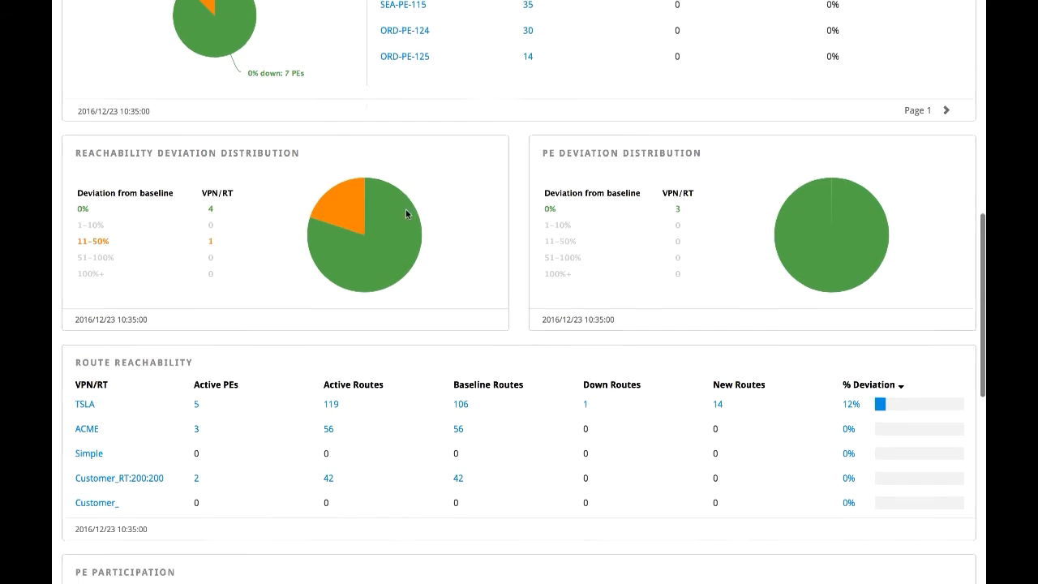
mouse_move(468, 305)
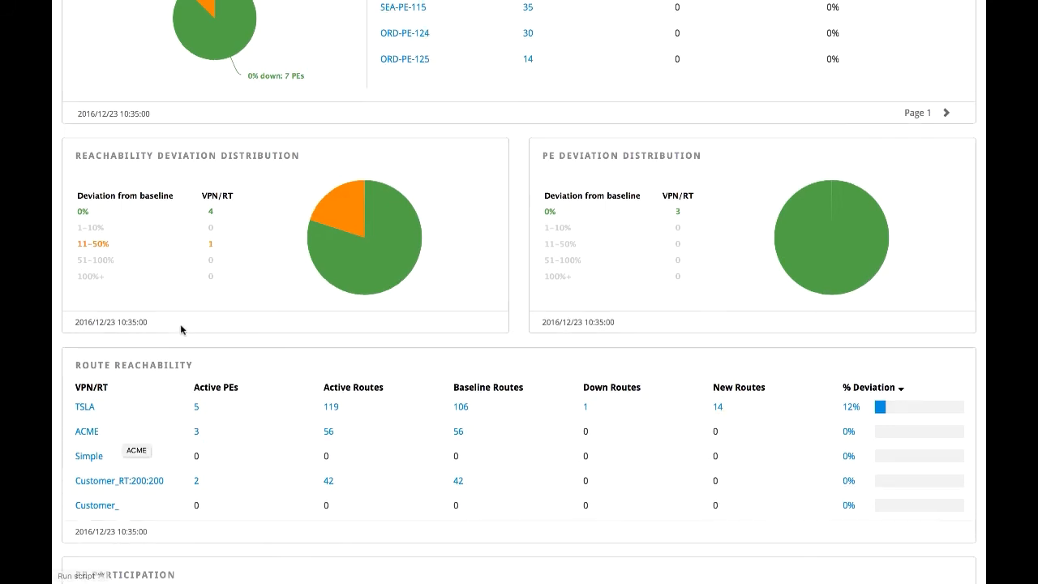
mouse_move(84, 406)
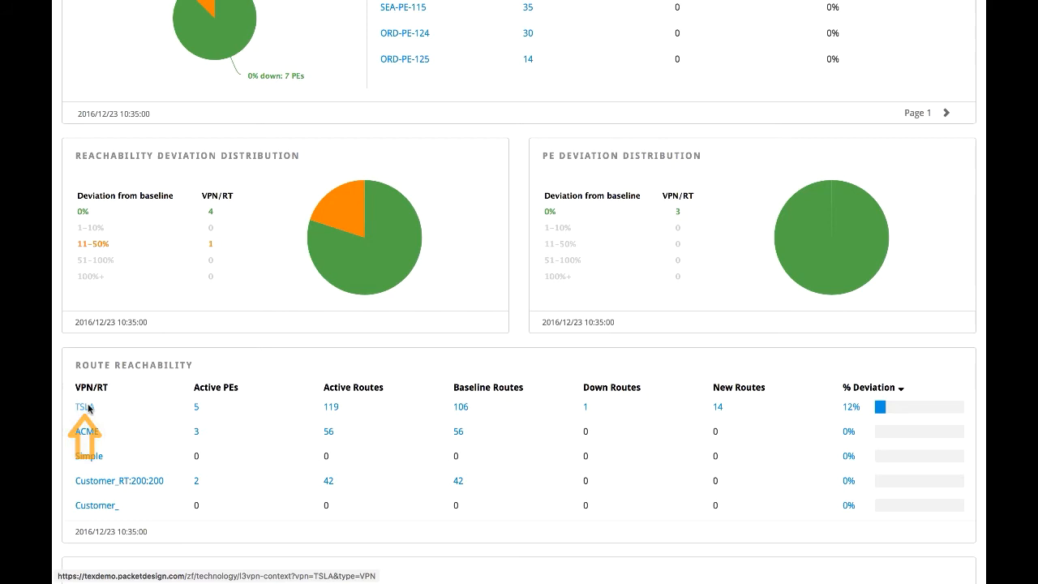
Trace TSLA path from source PE ORD-PE-125, VRF TSLA, to destination 10.66.1.1, reaching LAX-PE-104
left_click(81, 405)
type("or")
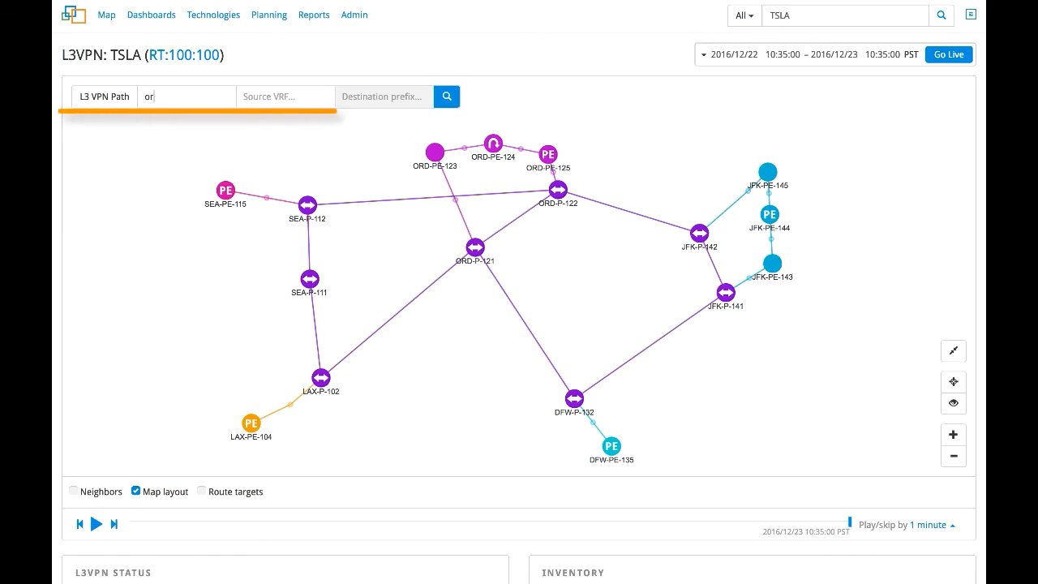
type("ORD-PE-125")
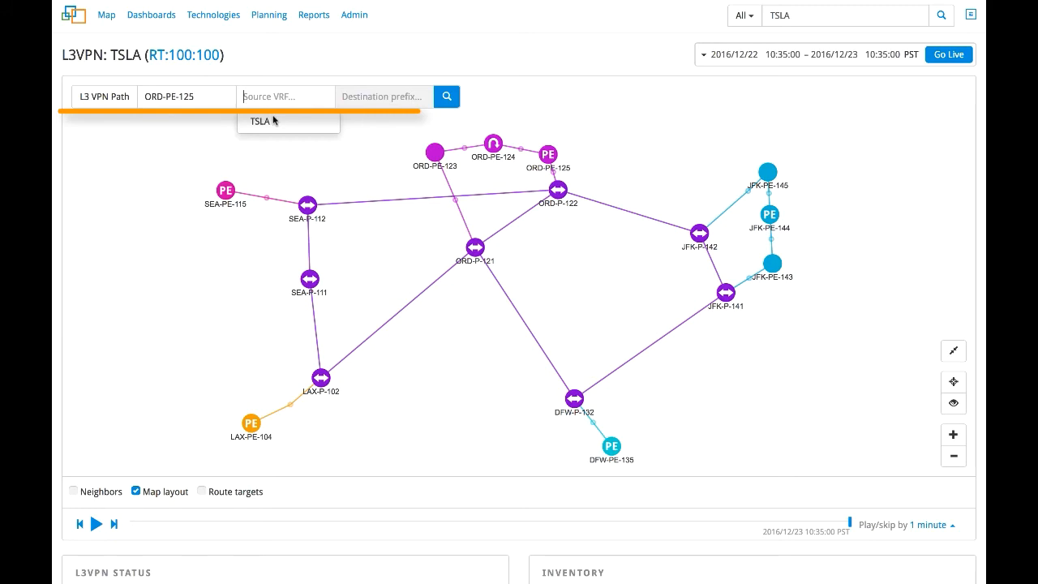
left_click(260, 120)
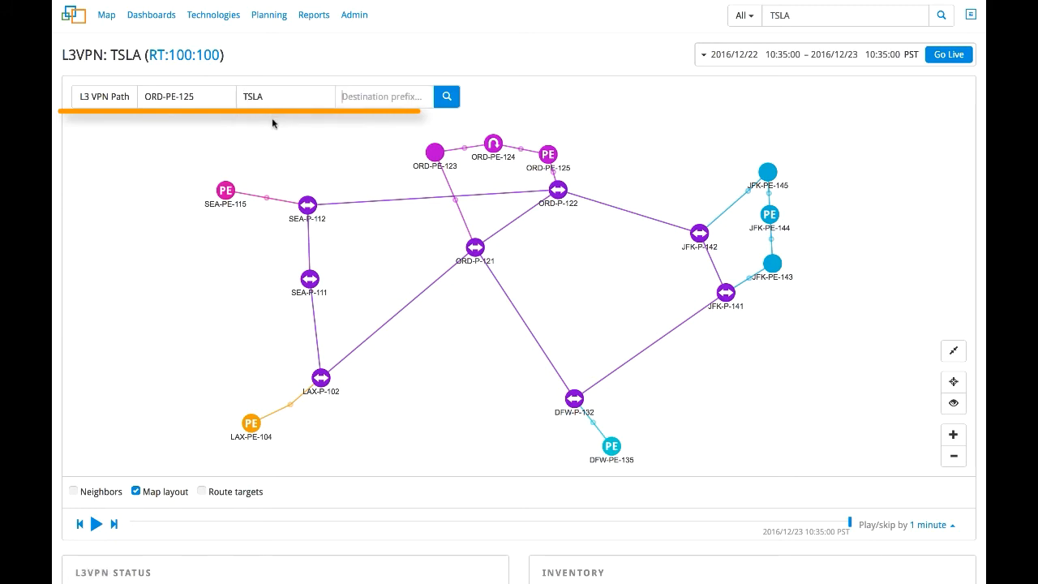
type("10.66.1.")
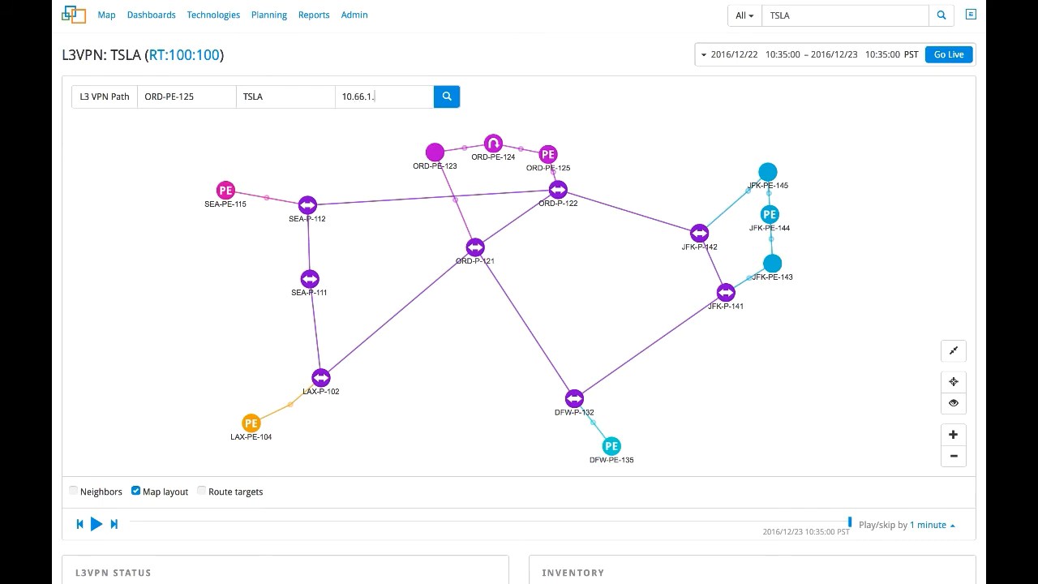
left_click(447, 97)
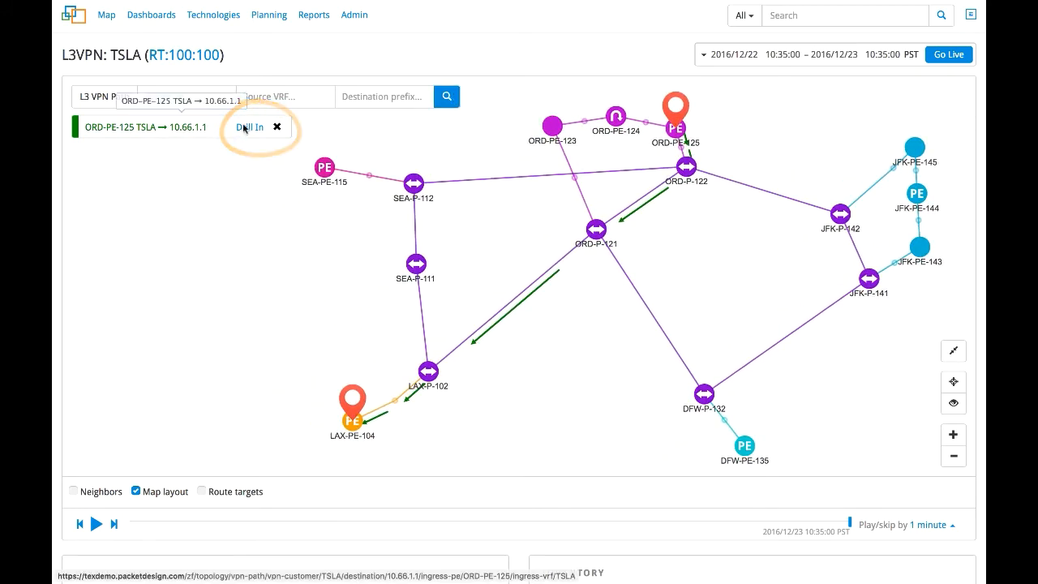
Show path details and replay history, revealing the earlier route through JFK and DFW
left_click(250, 127)
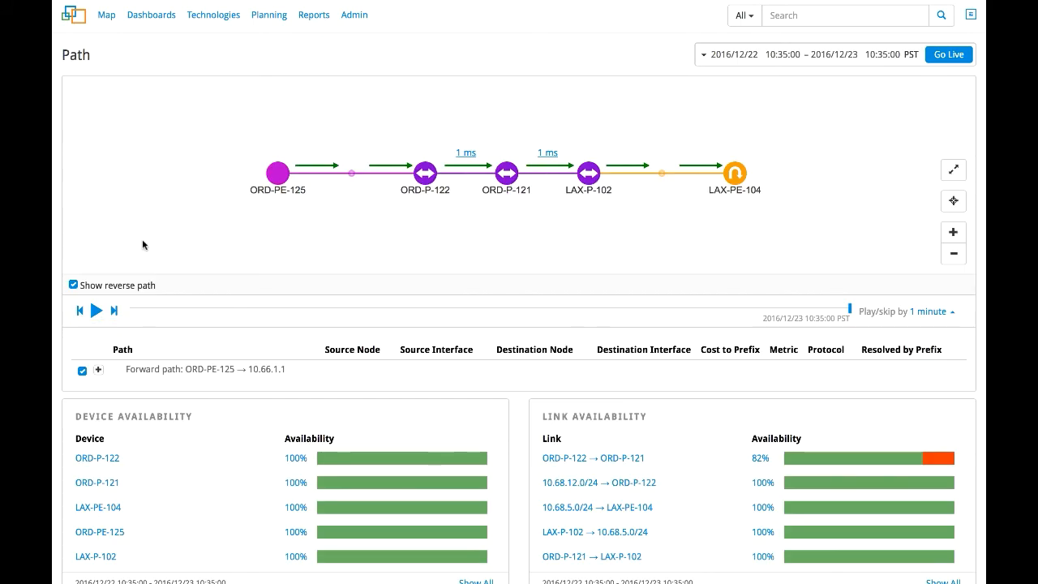
left_click(94, 311)
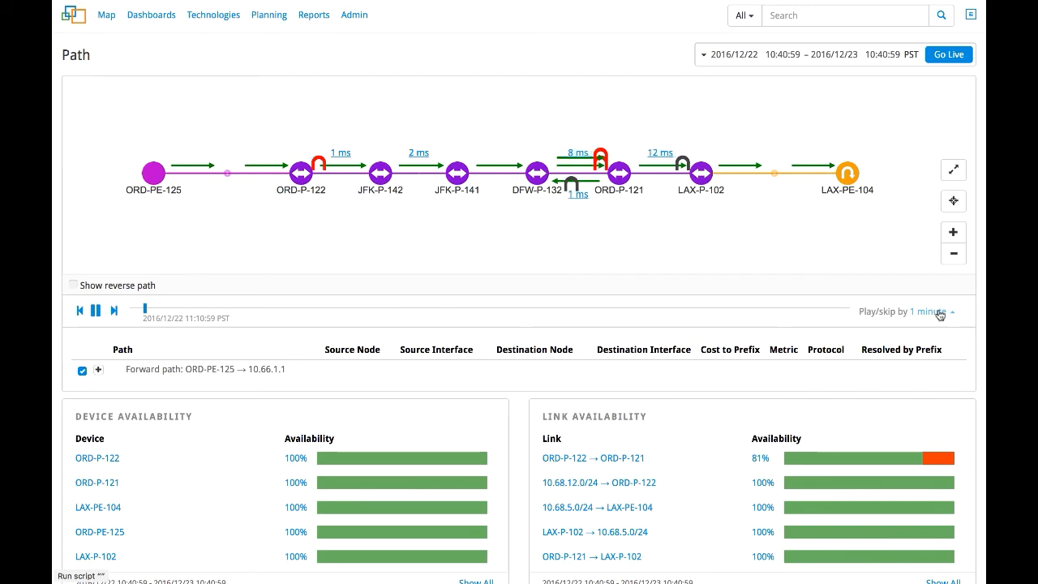
scroll("down", 3)
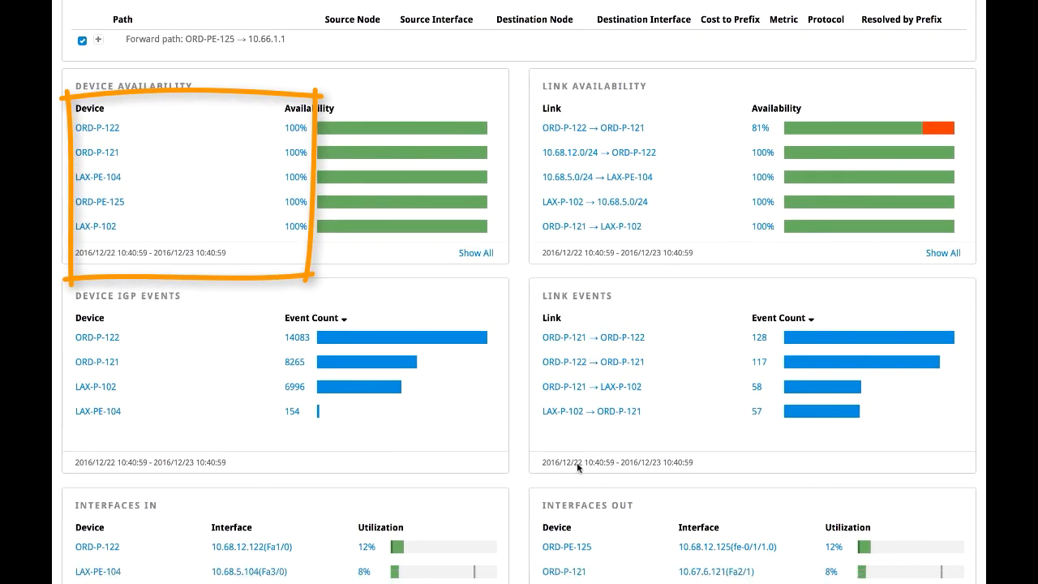
scroll("down", 3)
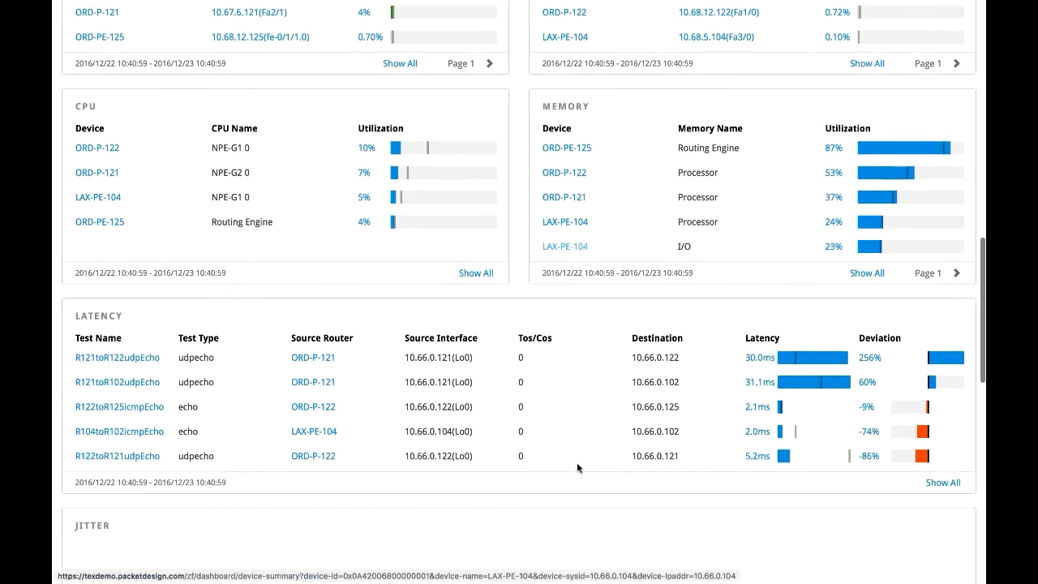